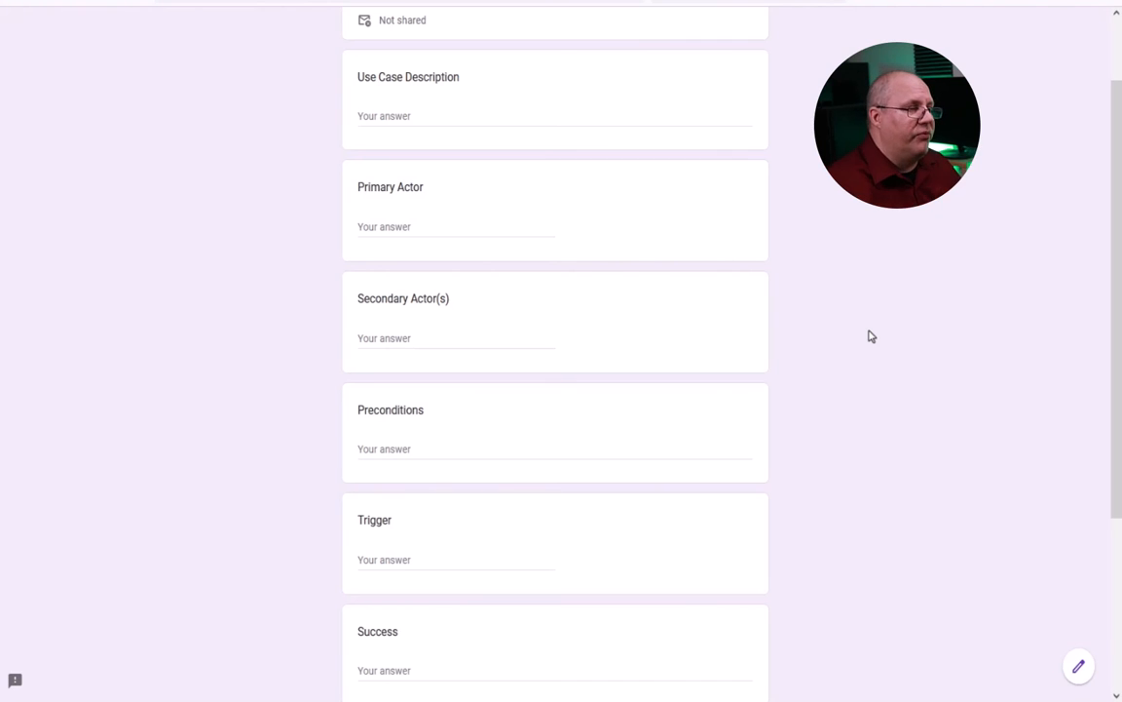
Try the previewed fields: Use Case Description, Primary Actor, Secondary Actor(s) and Preconditions.
{"action": "left_click", "coordinate": [554, 117]}
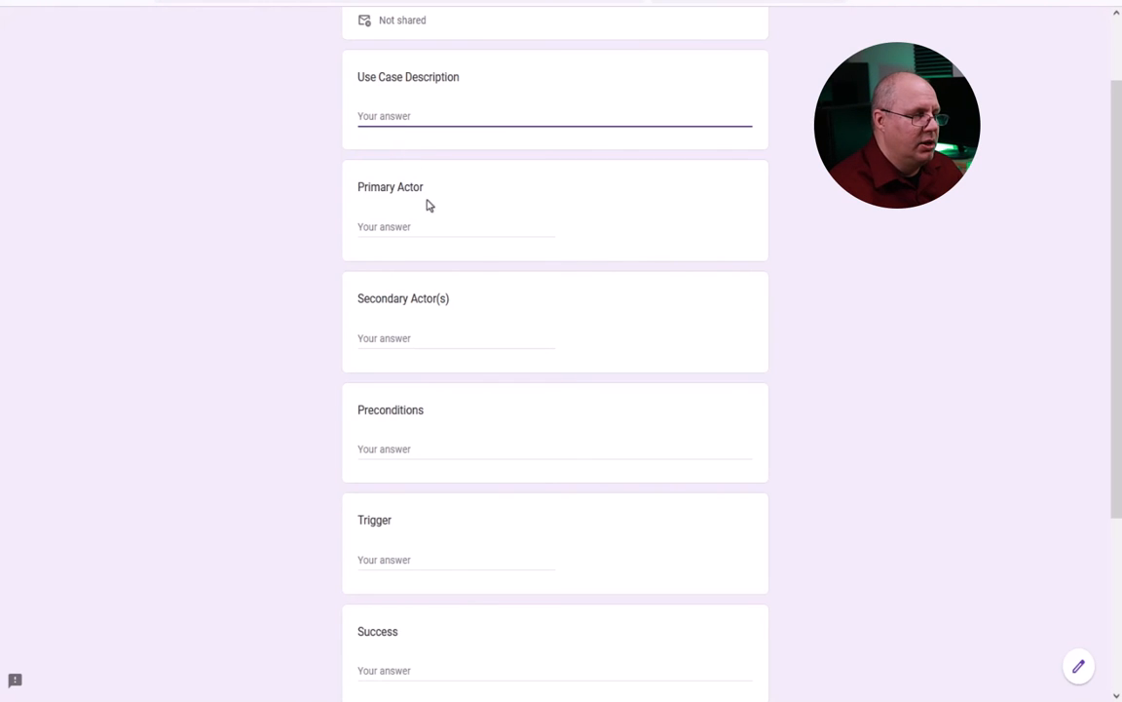
{"action": "left_click", "coordinate": [456, 226]}
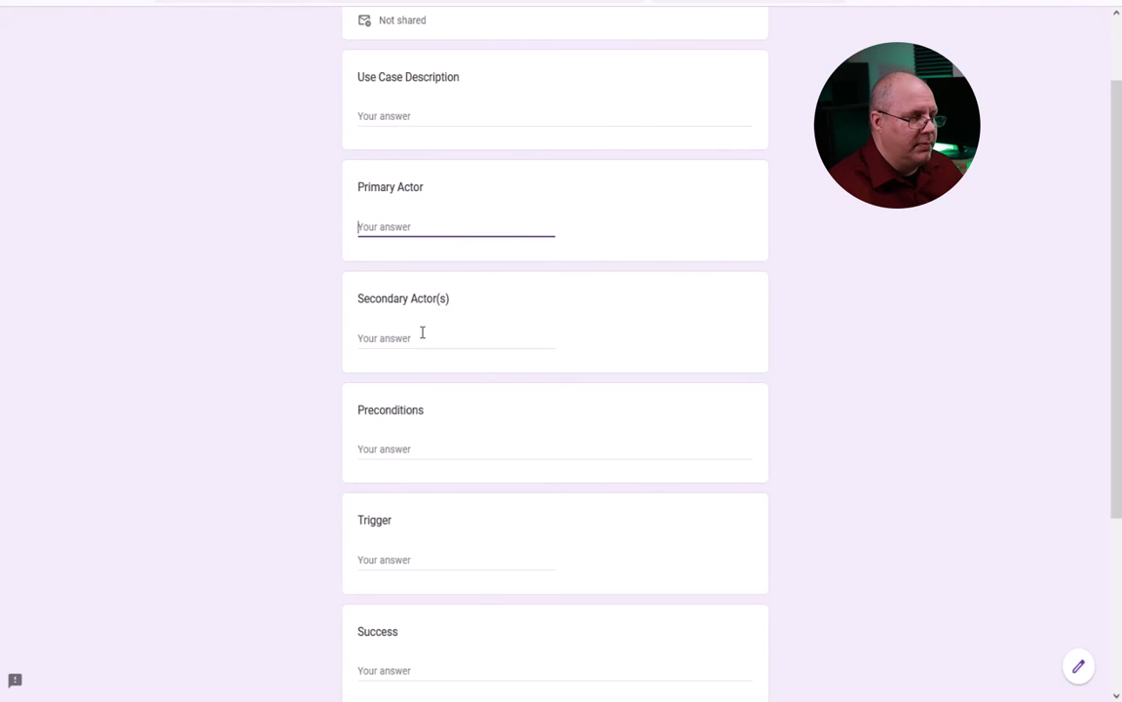
{"action": "left_click", "coordinate": [456, 339]}
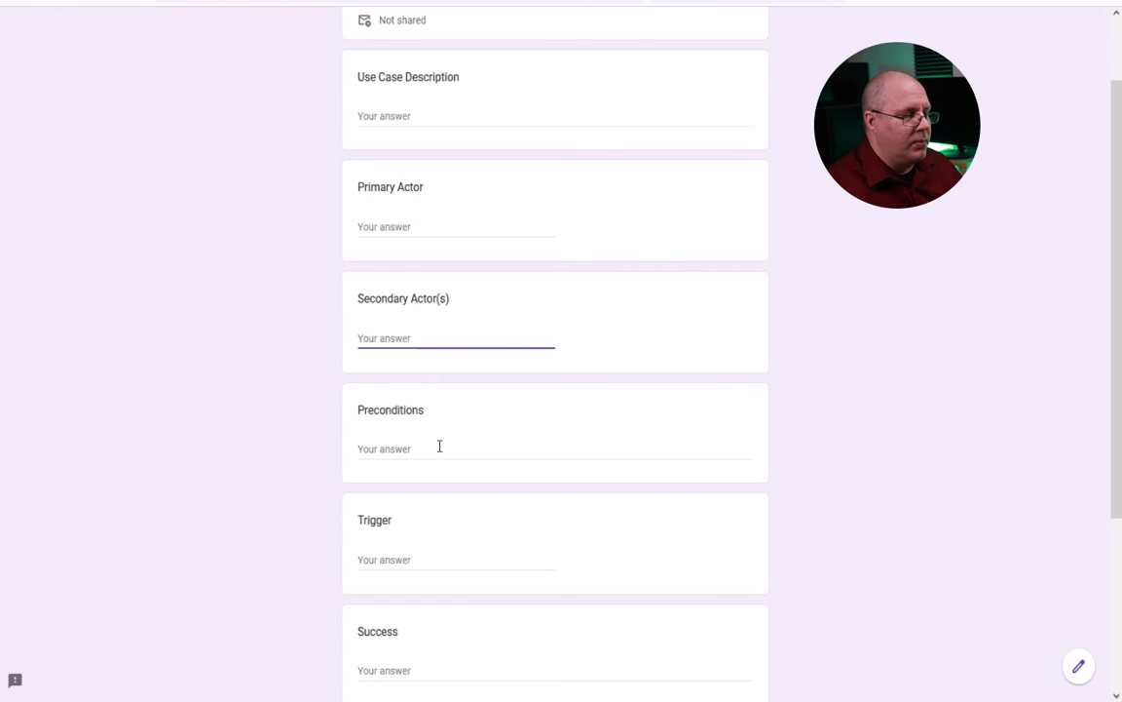
{"action": "left_click", "coordinate": [439, 559]}
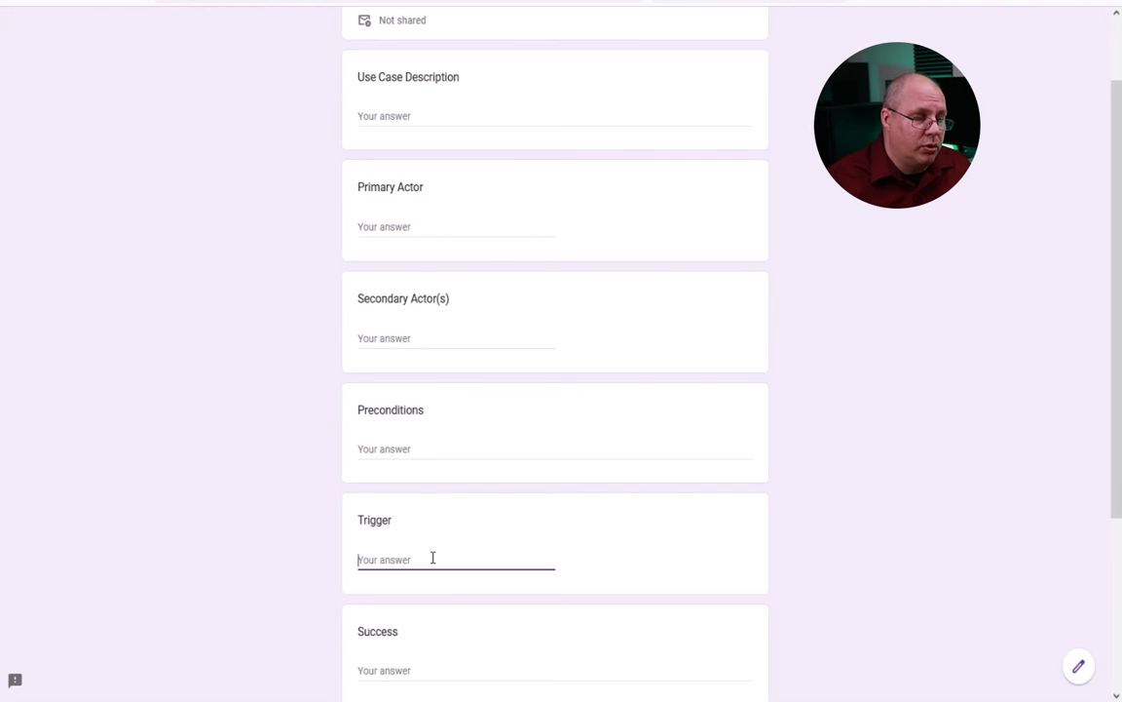
{"action": "scroll", "scroll_direction": "down", "scroll_amount": 3}
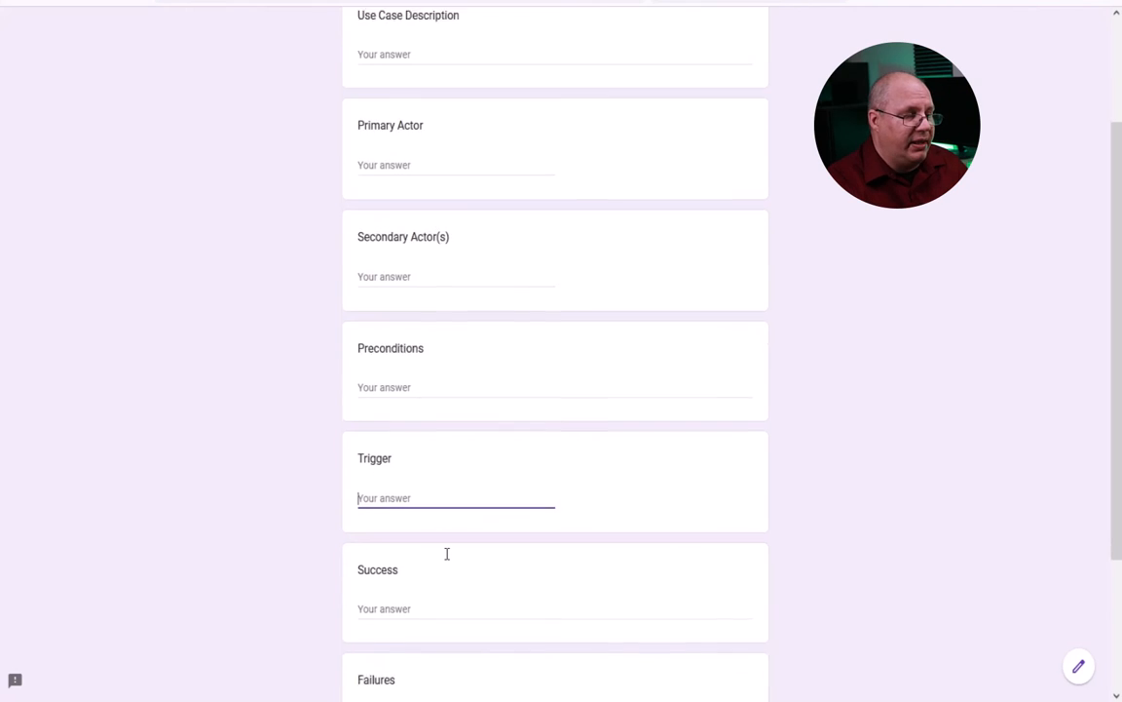
{"action": "scroll", "scroll_direction": "down", "scroll_amount": 3}
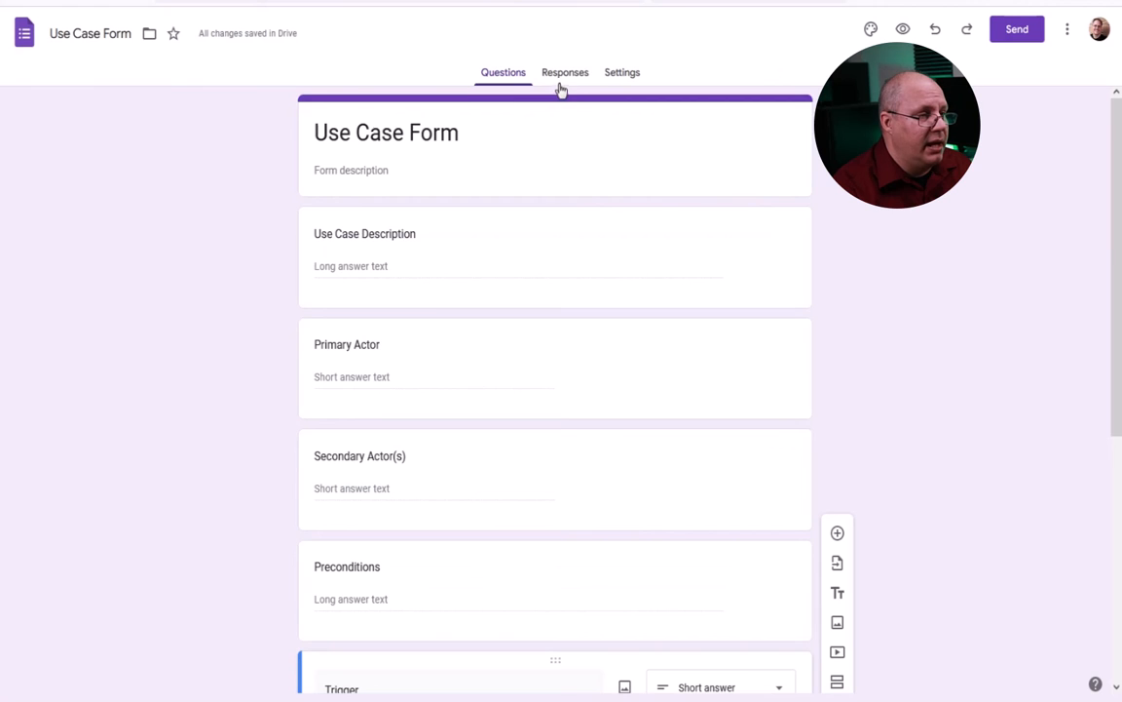
View the form's Responses summary, showing 0 responses and still accepting.
{"action": "left_click", "coordinate": [565, 72]}
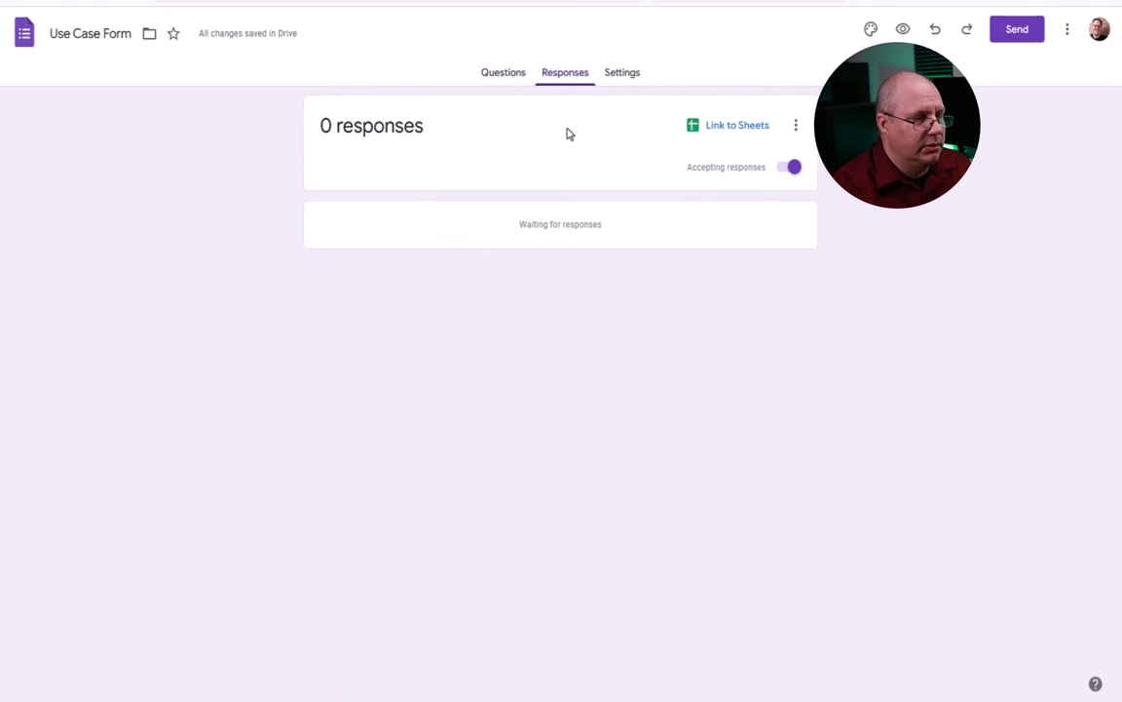